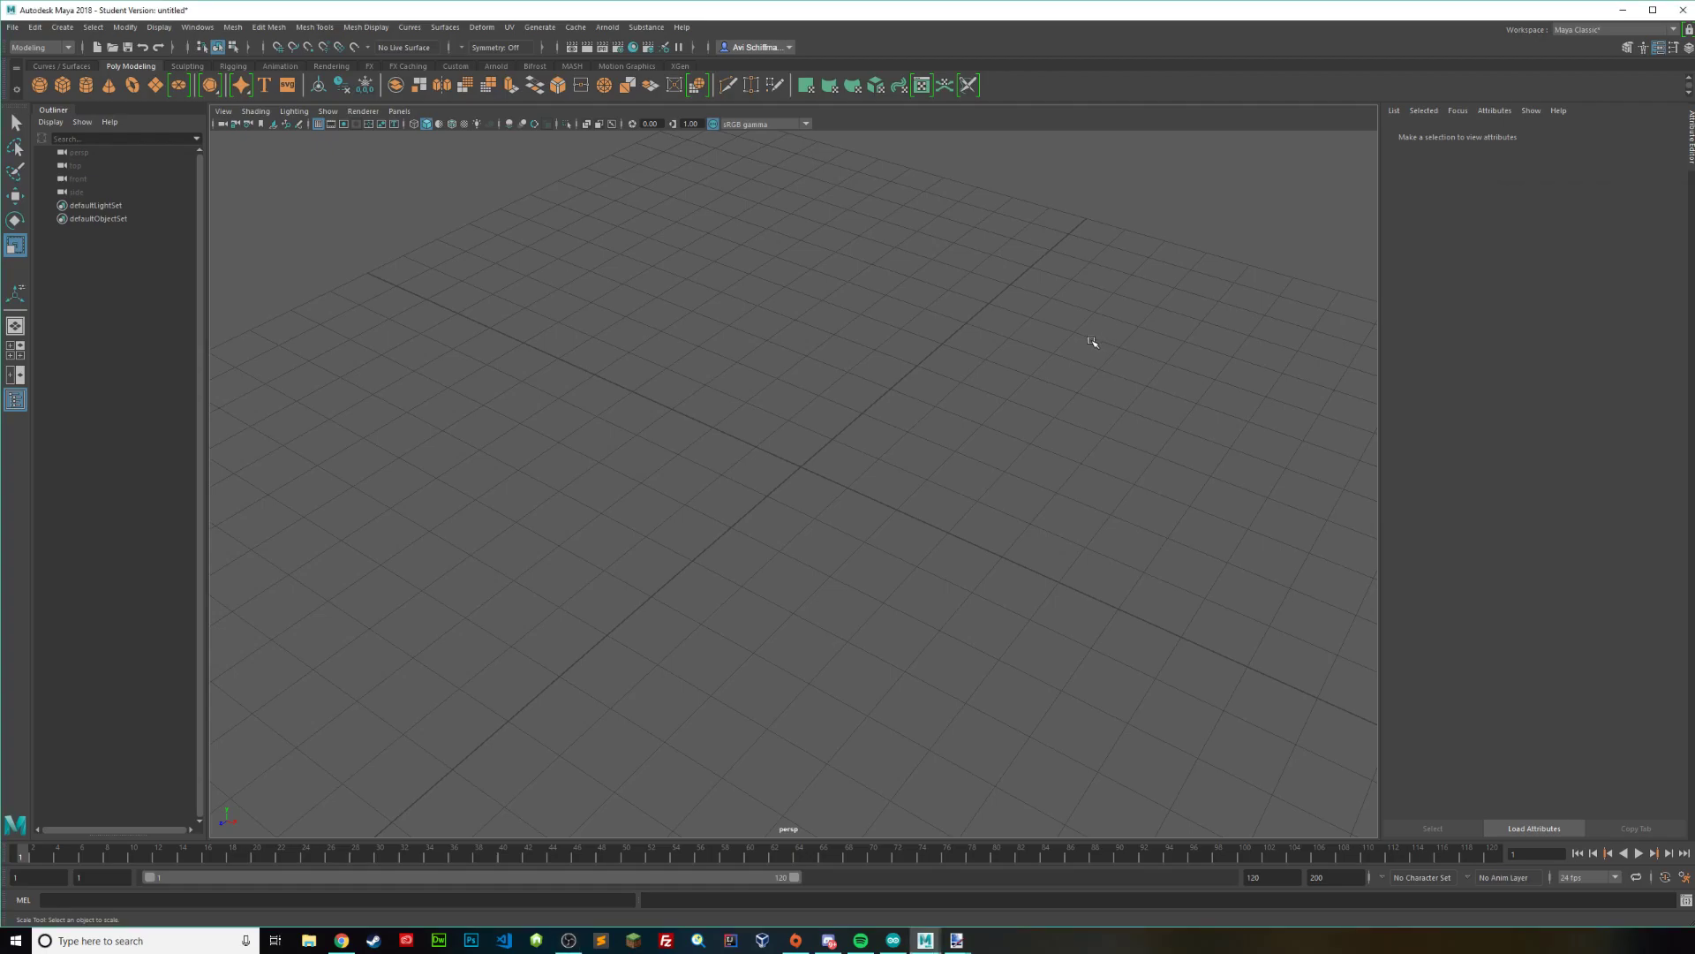
mouse_move(924, 387)
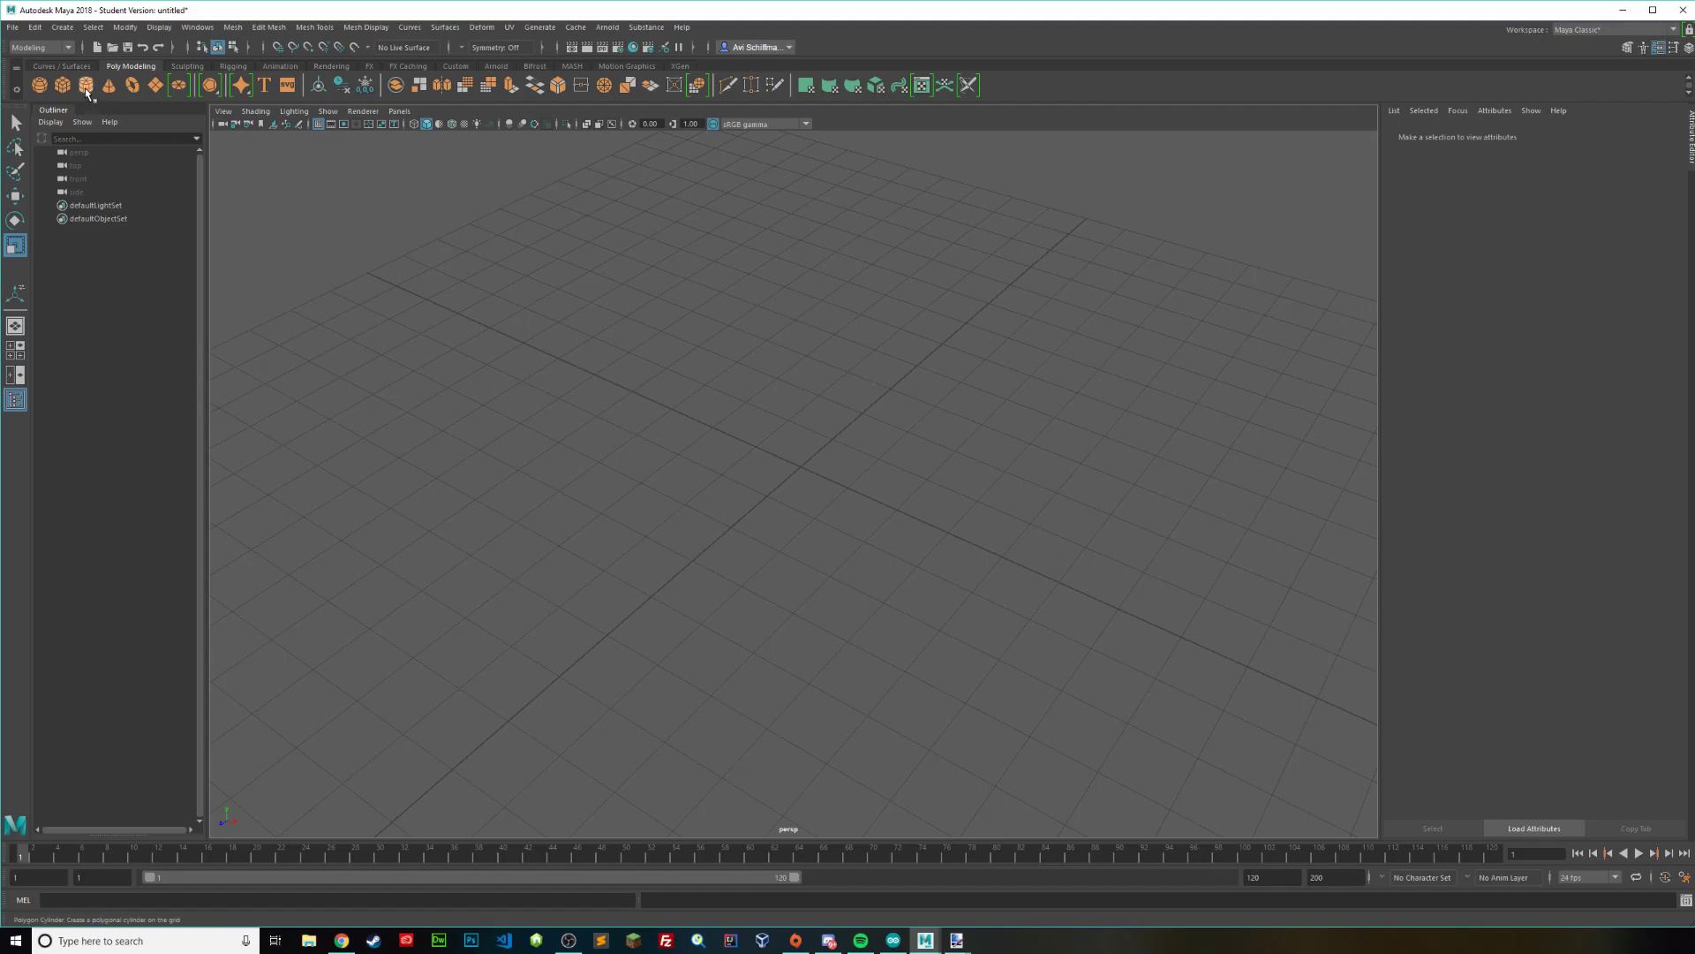
Create a polygon cylinder with Round Cap enabled and Subdivisions Caps raised to about 12
left_click(85, 85)
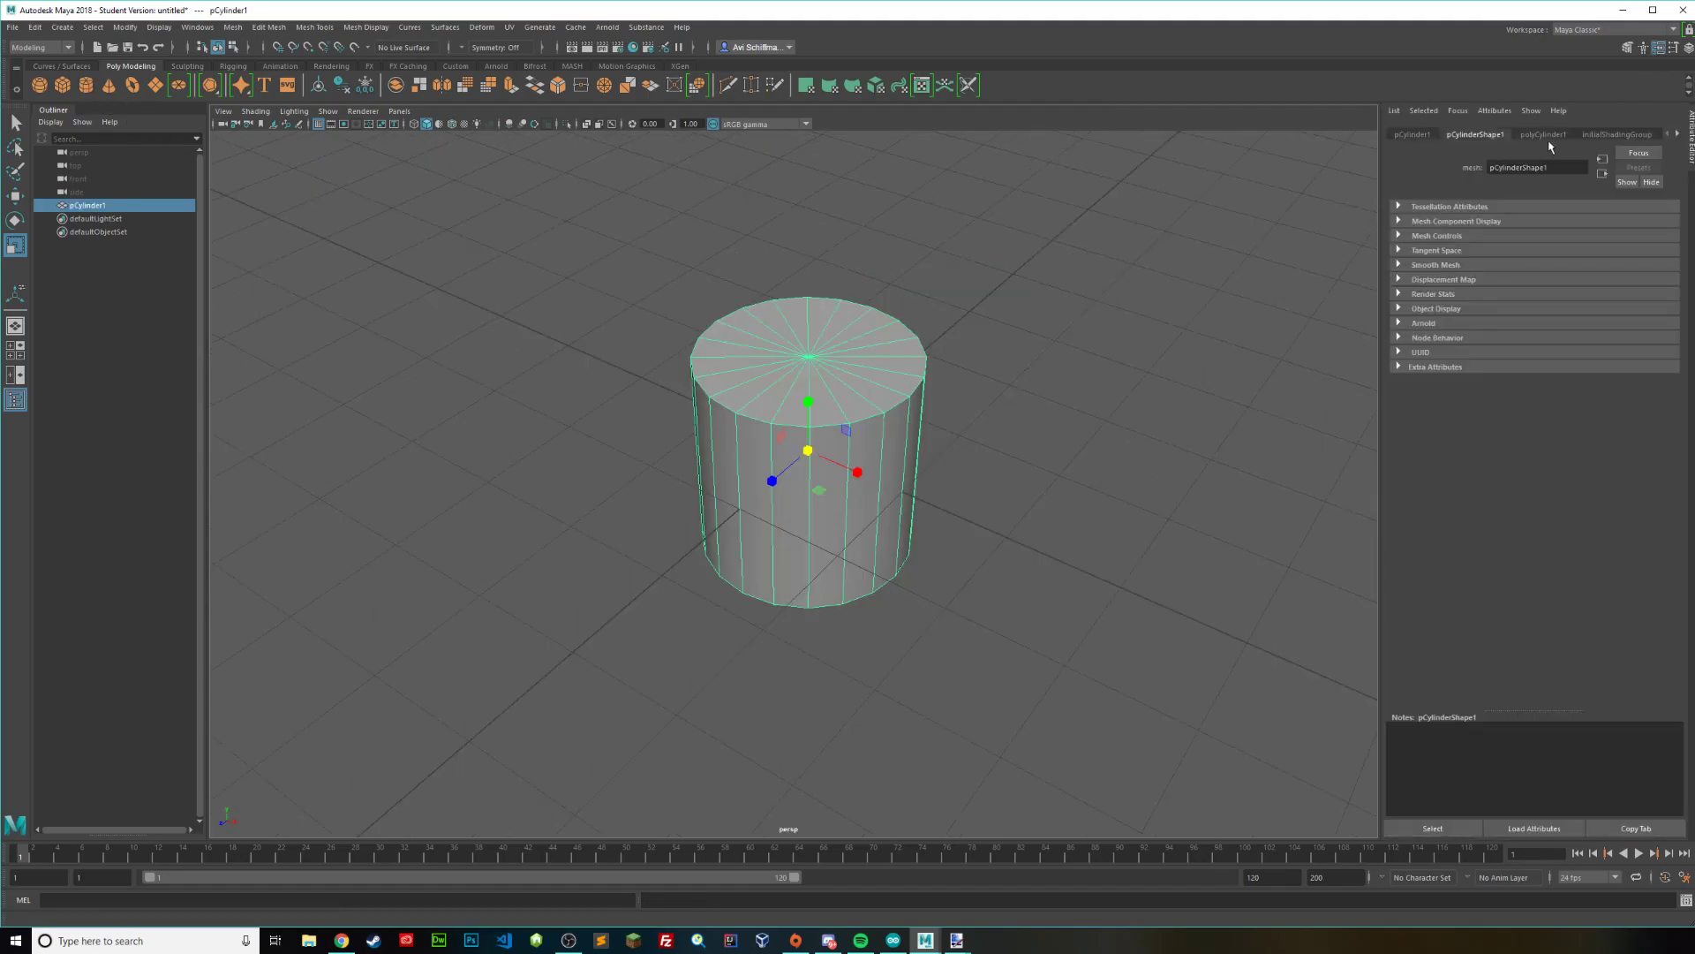
left_click(1543, 132)
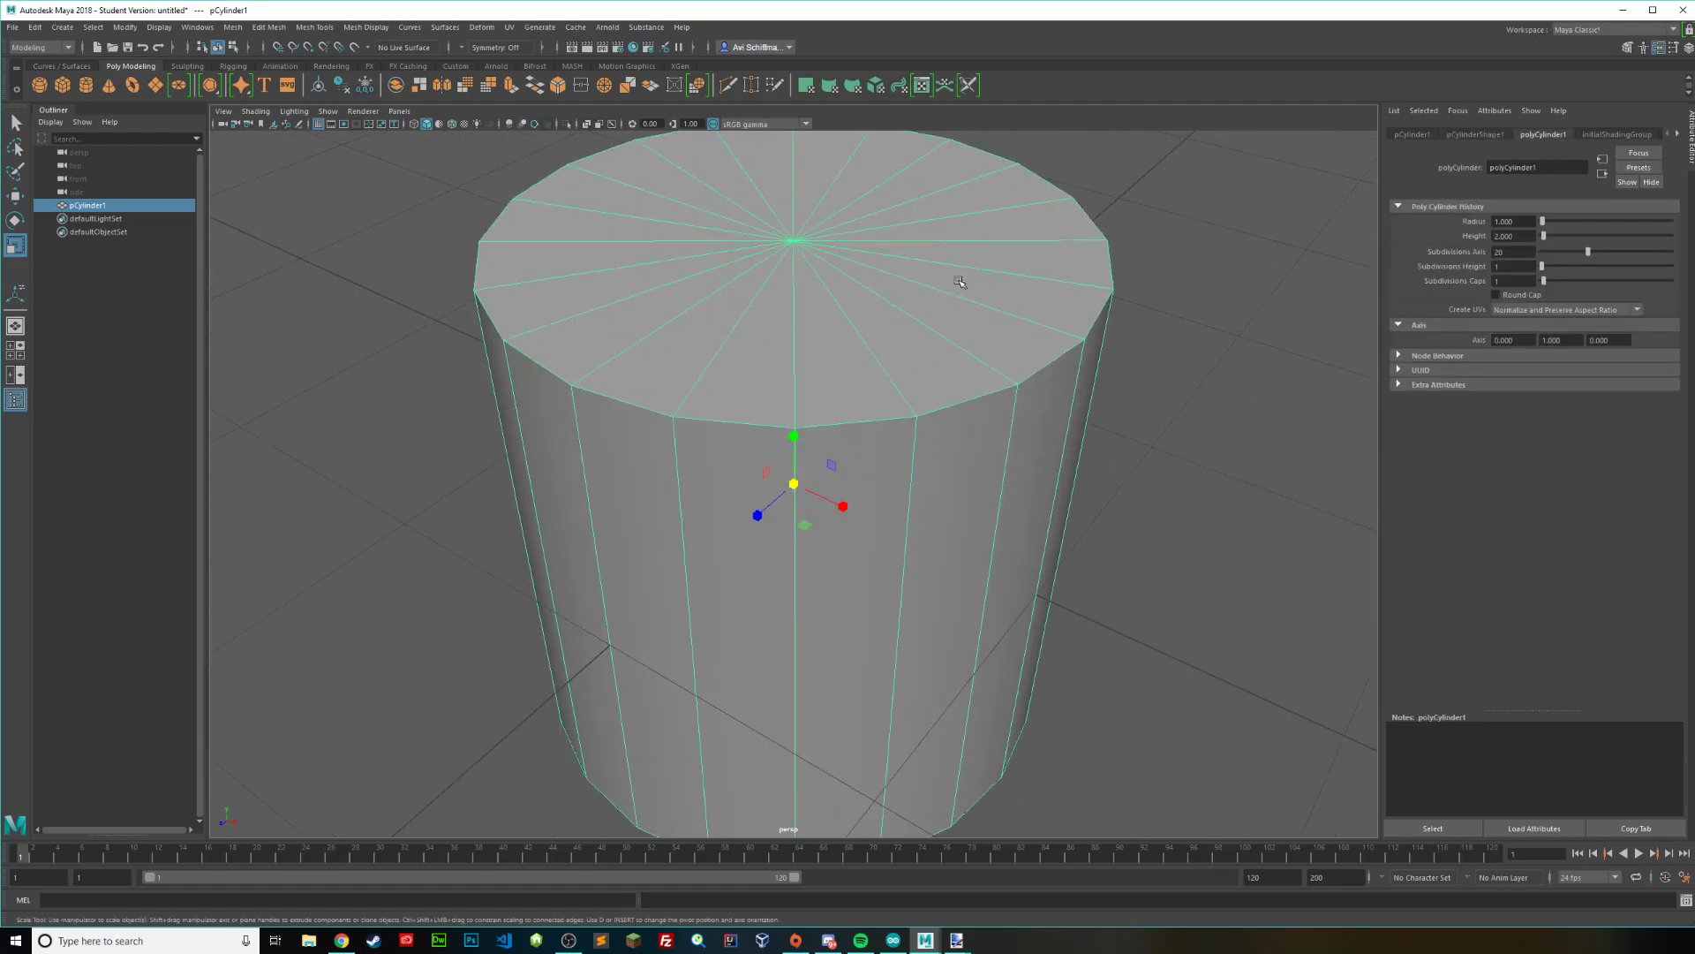
left_click(1502, 295)
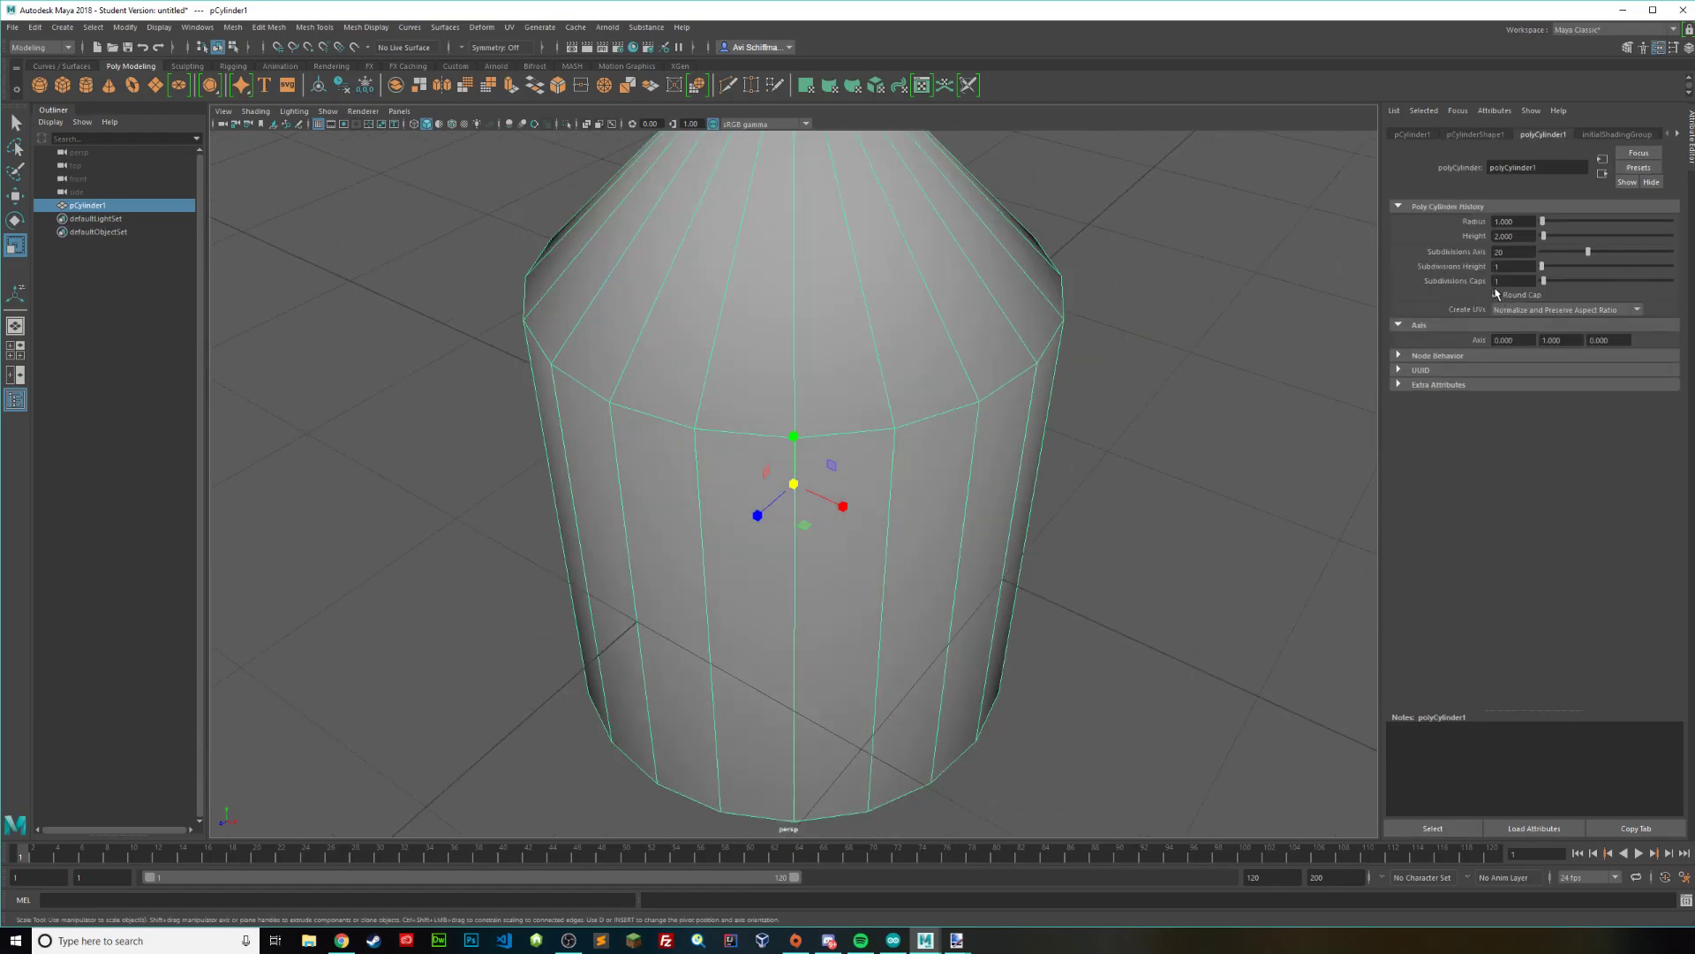
left_click(1496, 295)
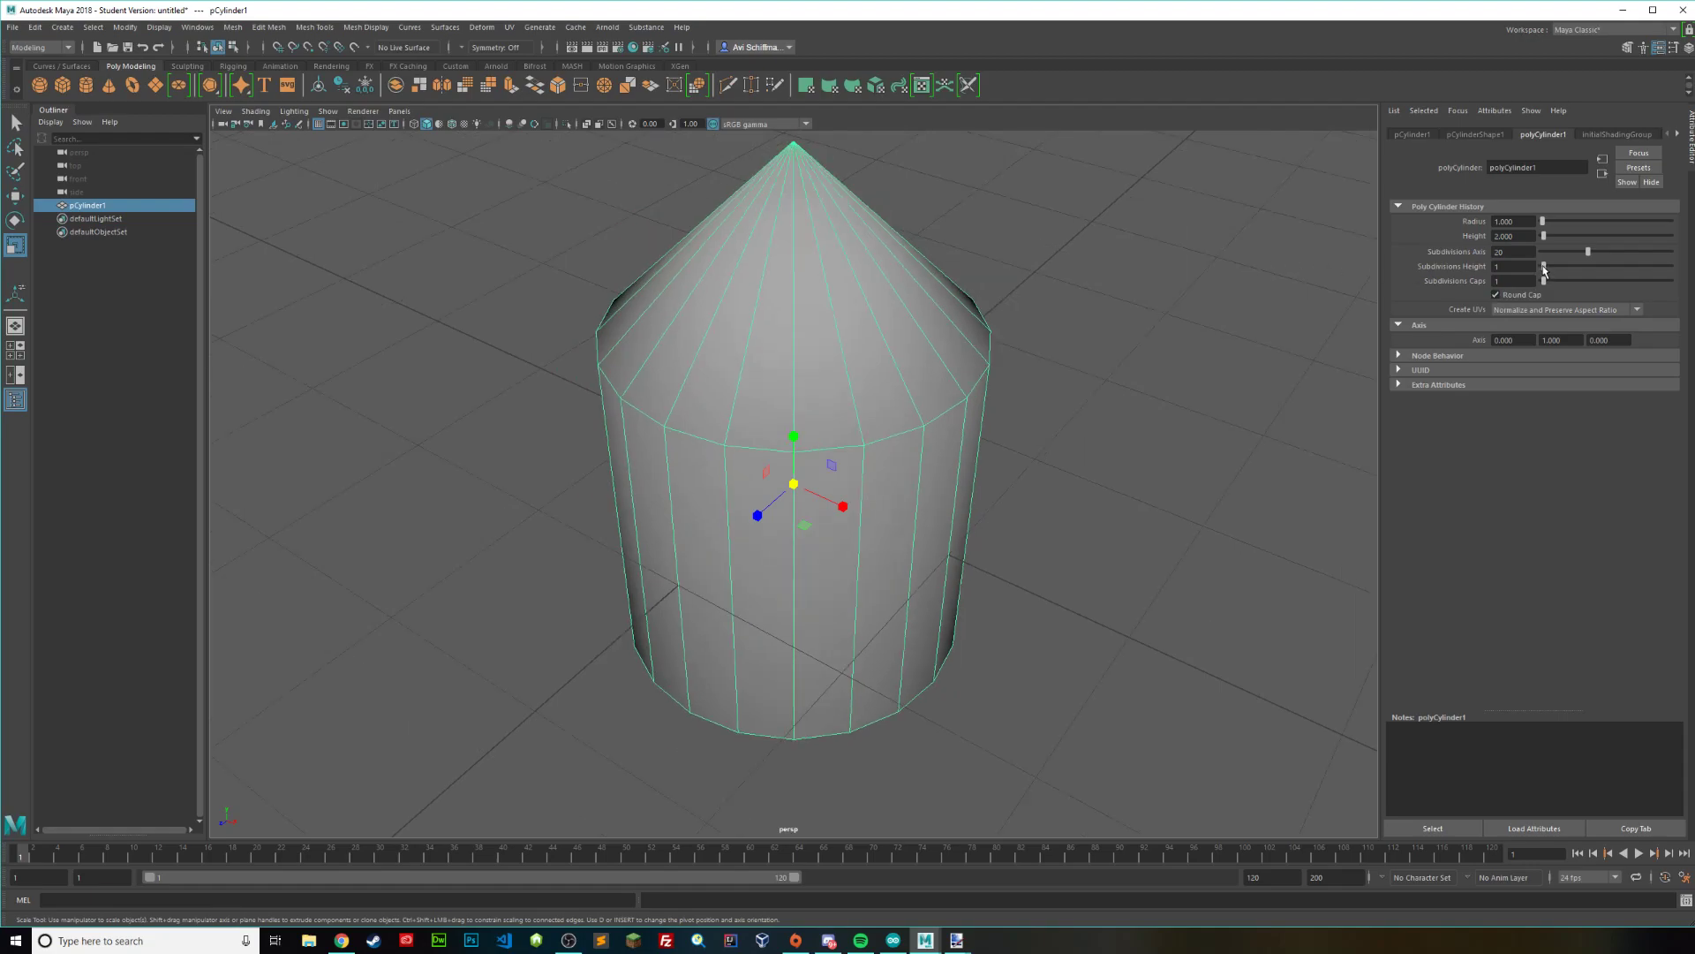
mouse_move(1575, 267)
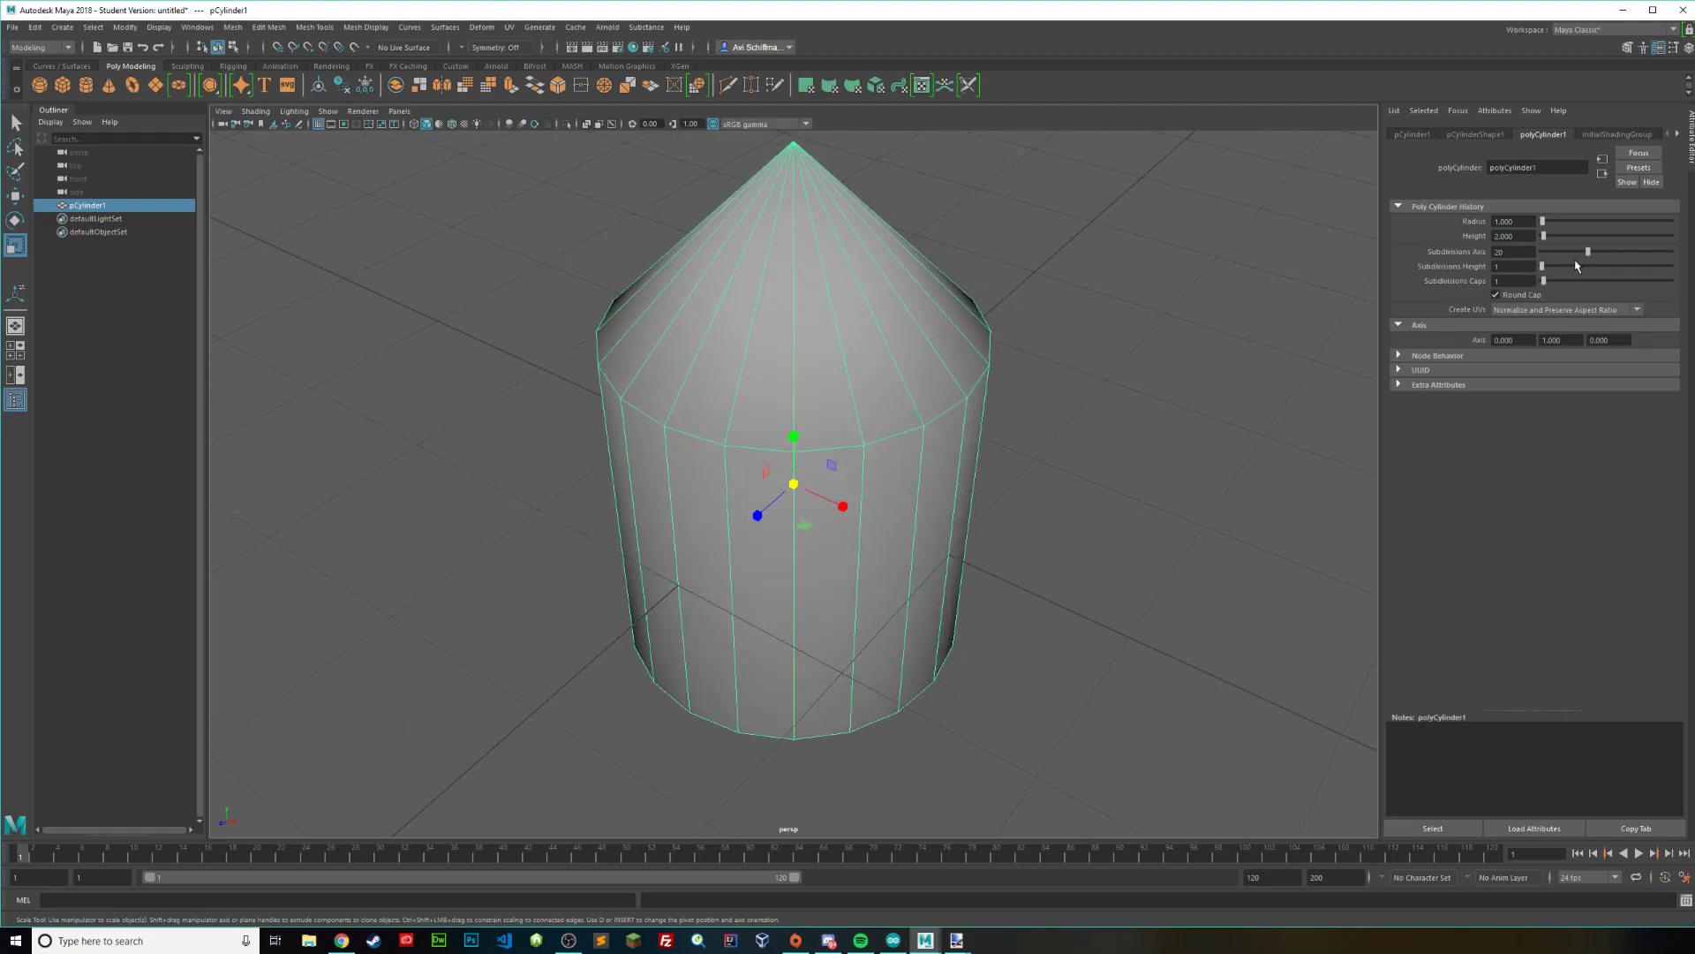
left_click_drag(1543, 281, 1586, 281)
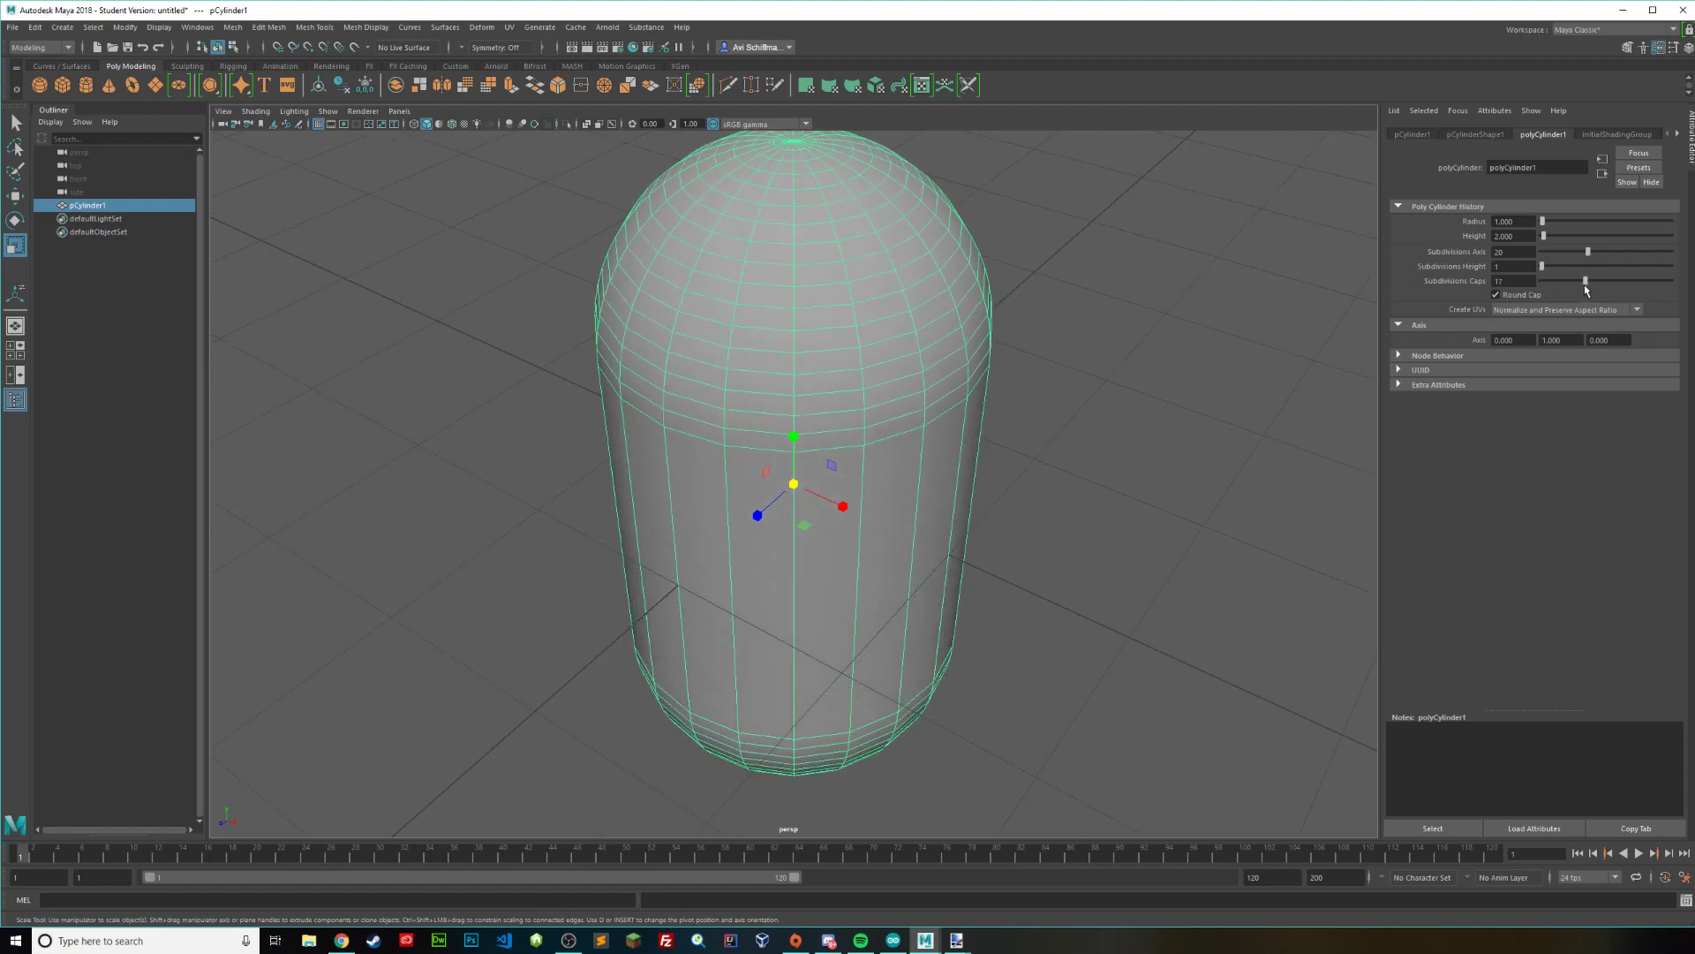